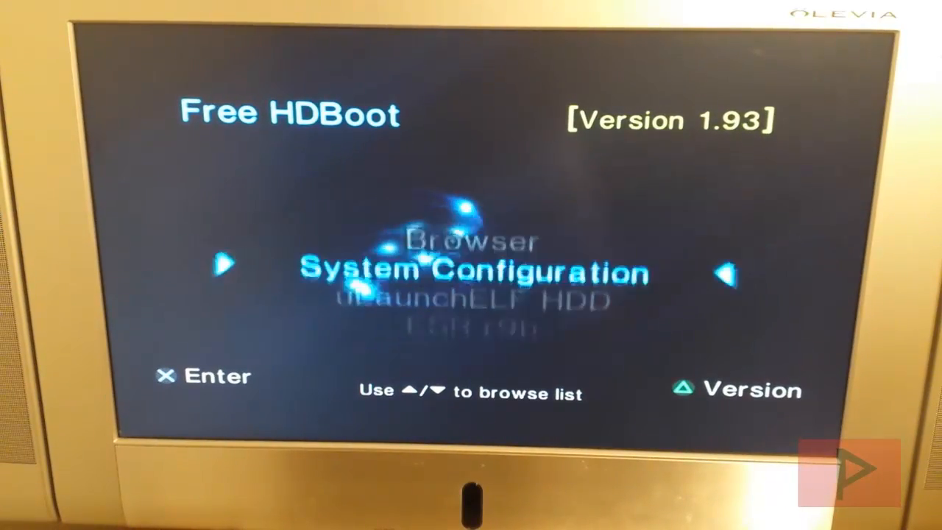
Move the Free HDBoot menu selection from System Configuration to uLaunchELF HDD
key("down")
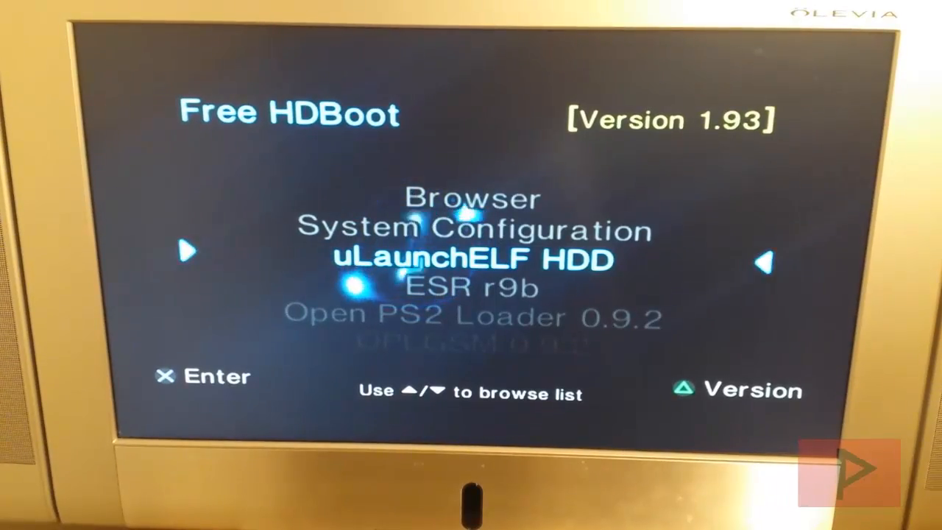